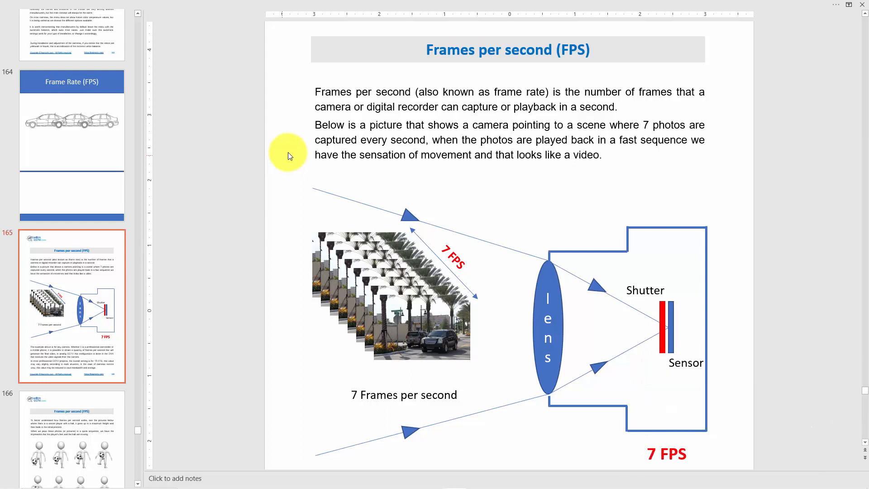
{"action": "mouse_move", "coordinate": [296, 115]}
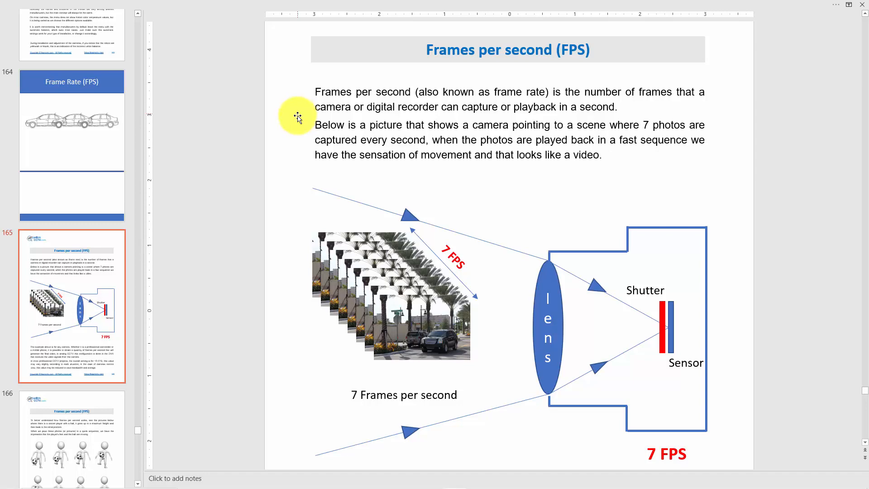
Scroll the editing pane down to slide 166 with the eight-frame soccer juggling sequence.
{"action": "scroll", "scroll_direction": "down", "scroll_amount": 3}
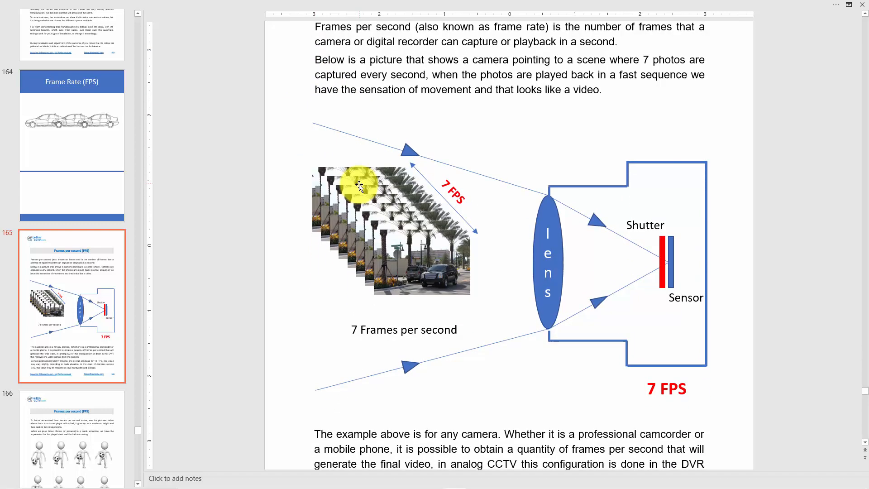
{"action": "scroll", "scroll_direction": "down", "scroll_amount": 3}
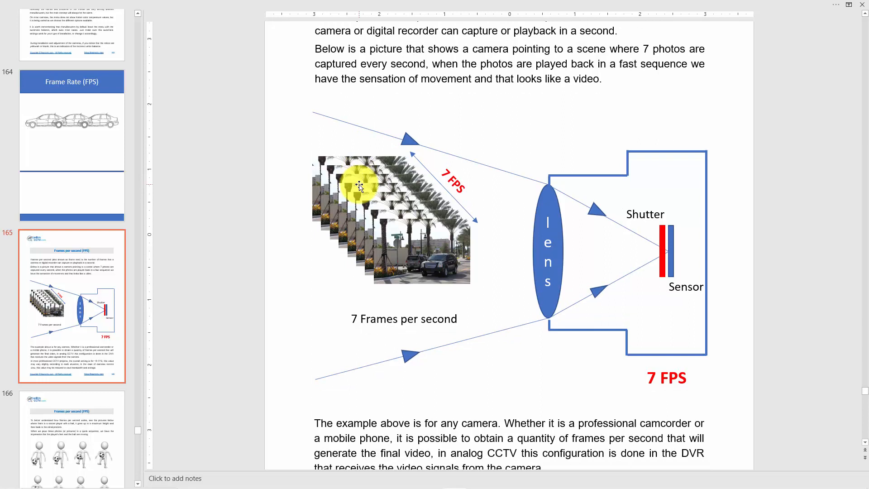
{"action": "mouse_move", "coordinate": [398, 205]}
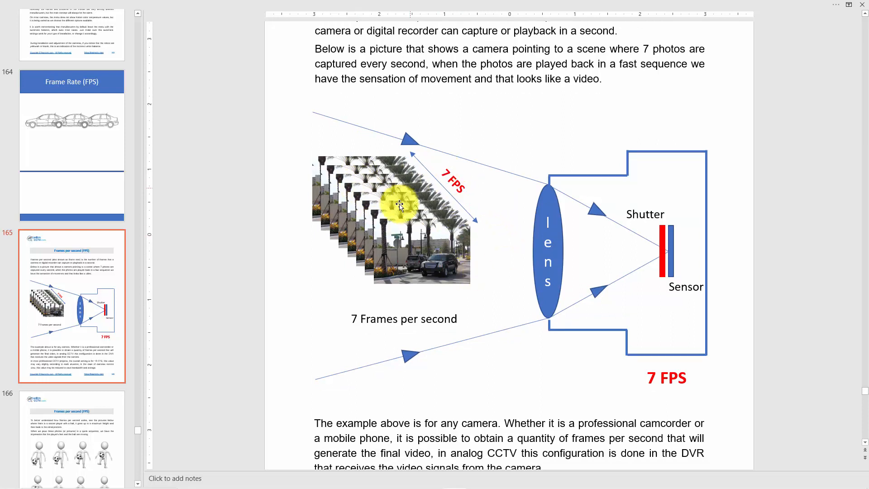
{"action": "mouse_move", "coordinate": [474, 225]}
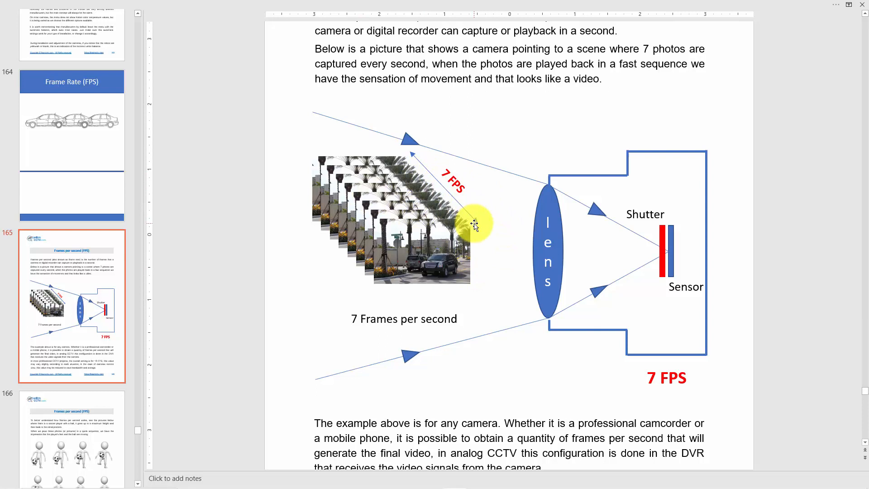
{"action": "mouse_move", "coordinate": [371, 178]}
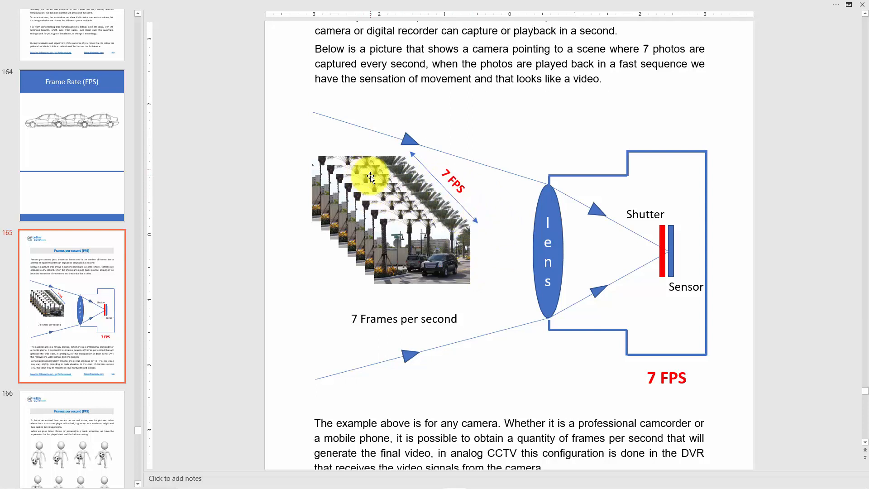
{"action": "mouse_move", "coordinate": [423, 295]}
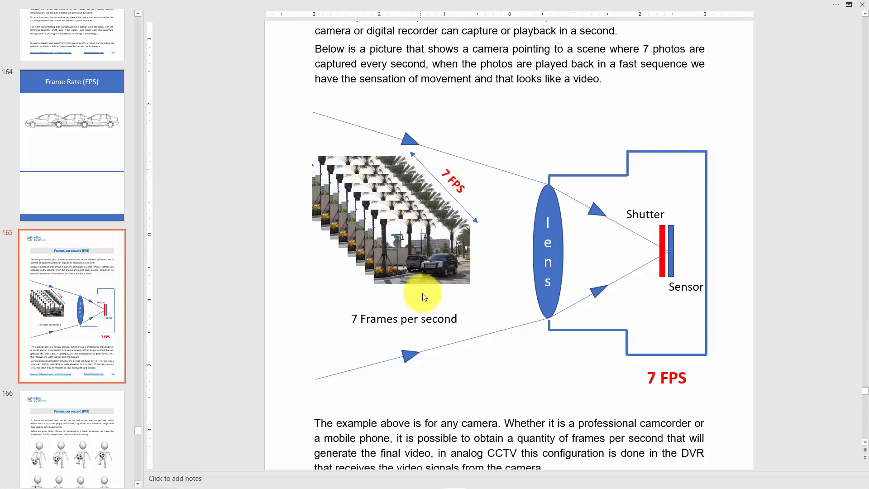
{"action": "mouse_move", "coordinate": [548, 219]}
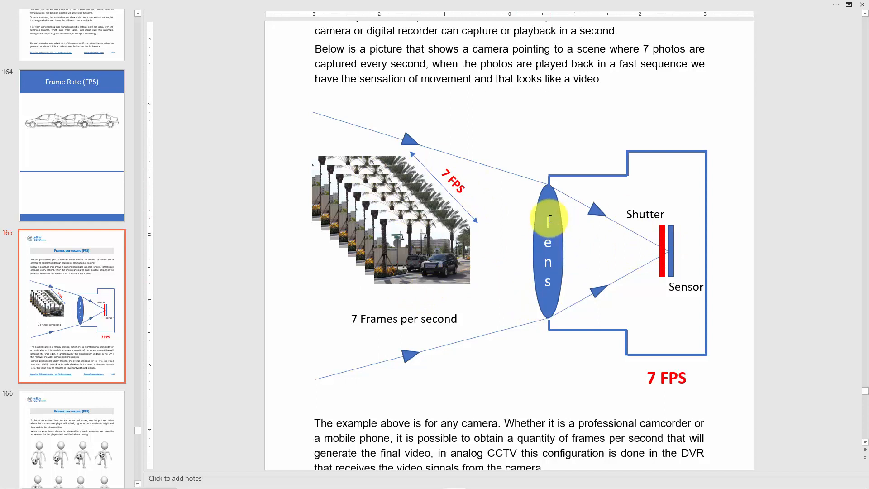
{"action": "mouse_move", "coordinate": [496, 205]}
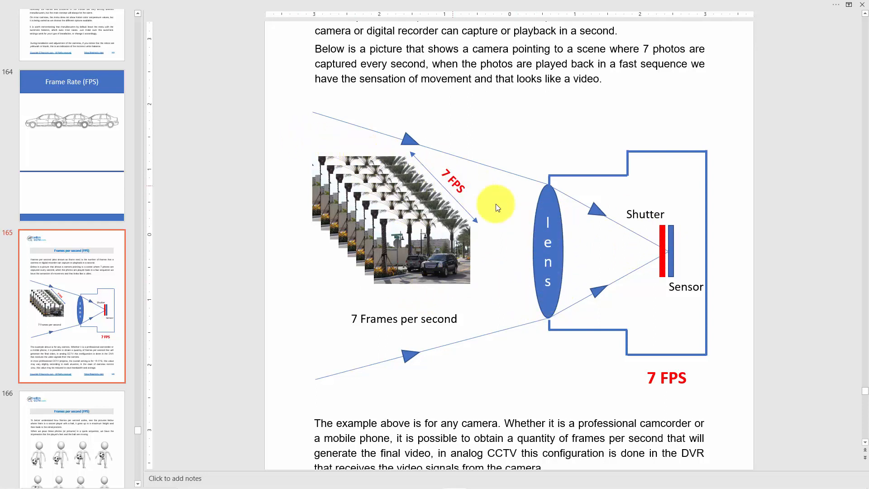
{"action": "mouse_move", "coordinate": [690, 256]}
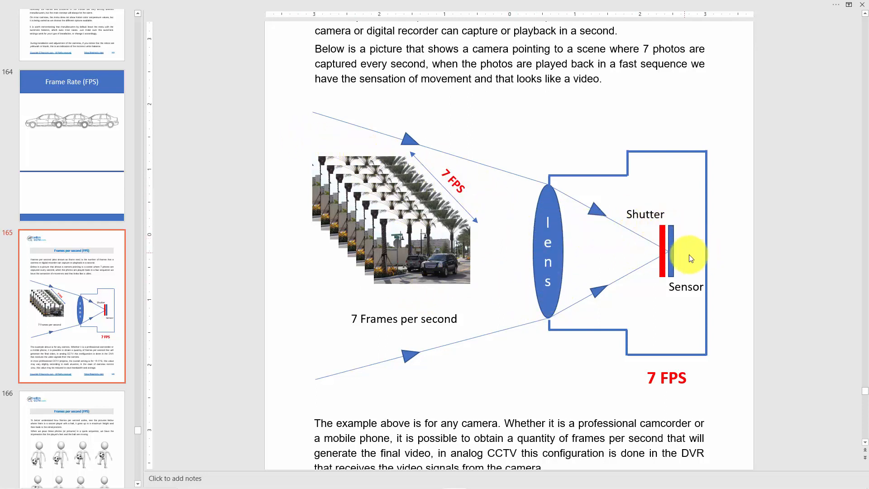
{"action": "mouse_move", "coordinate": [663, 235]}
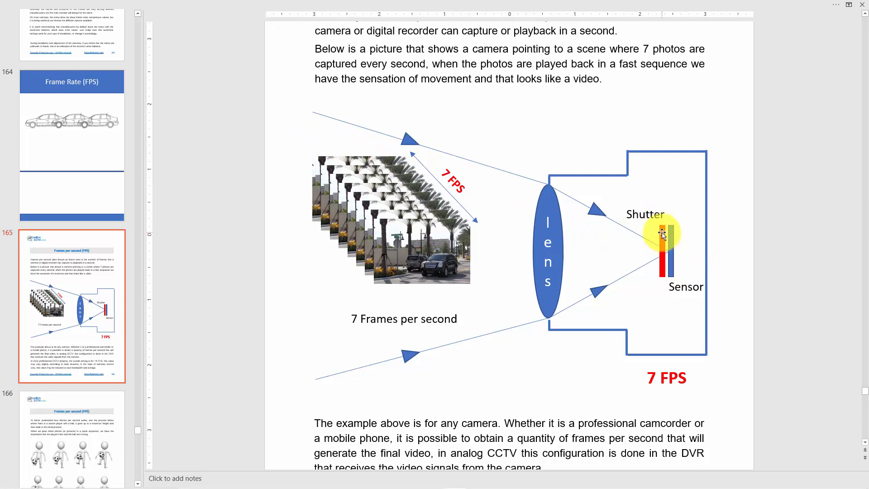
{"action": "mouse_move", "coordinate": [663, 229]}
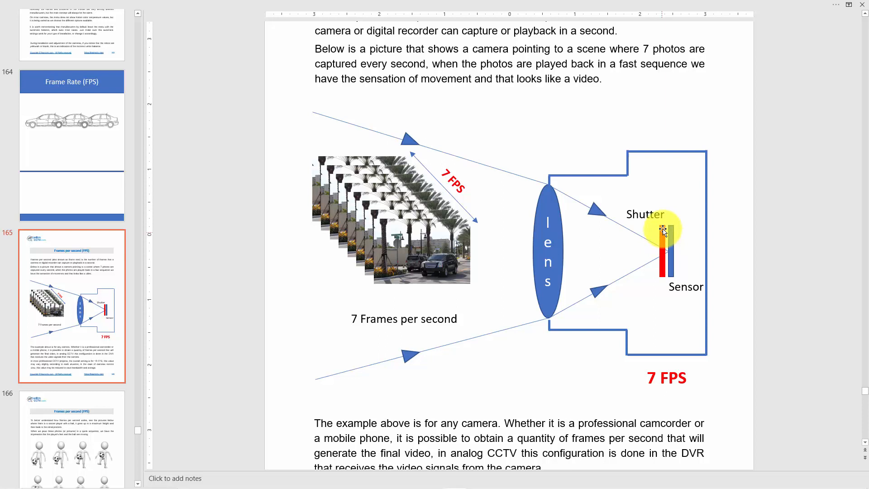
{"action": "mouse_move", "coordinate": [645, 252]}
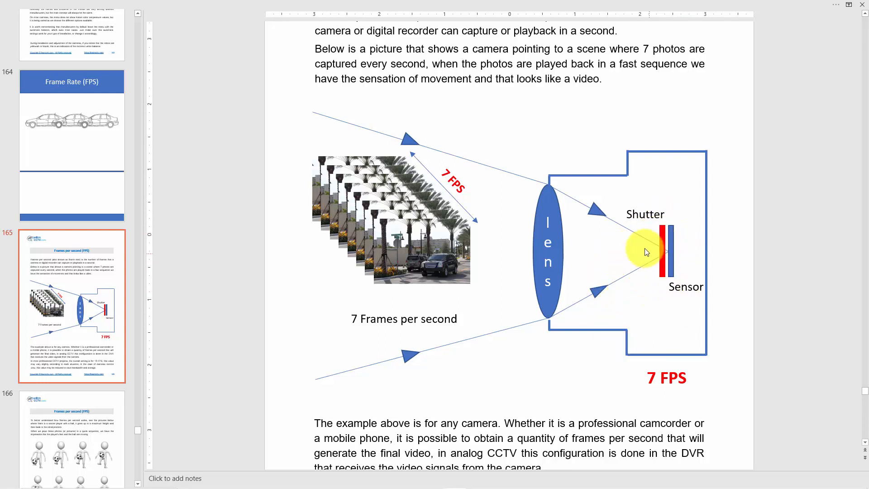
{"action": "mouse_move", "coordinate": [679, 379]}
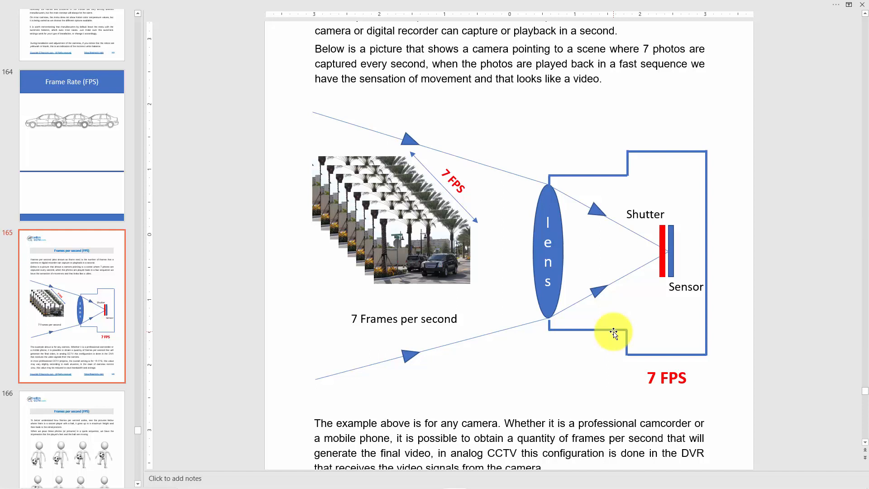
{"action": "mouse_move", "coordinate": [429, 311]}
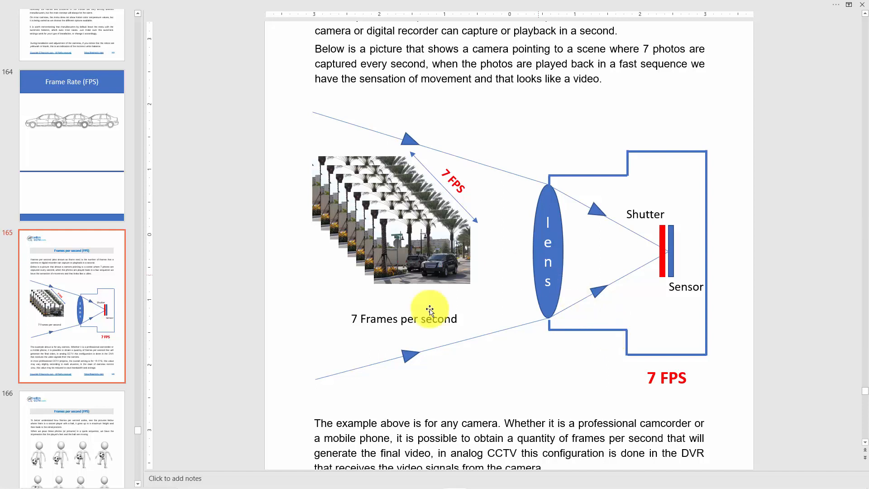
{"action": "mouse_move", "coordinate": [515, 268]}
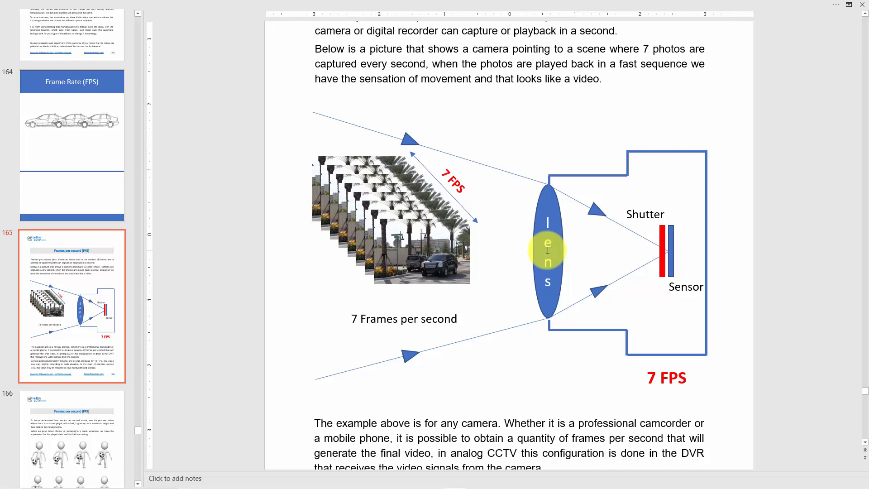
{"action": "scroll", "scroll_direction": "down", "scroll_amount": 3}
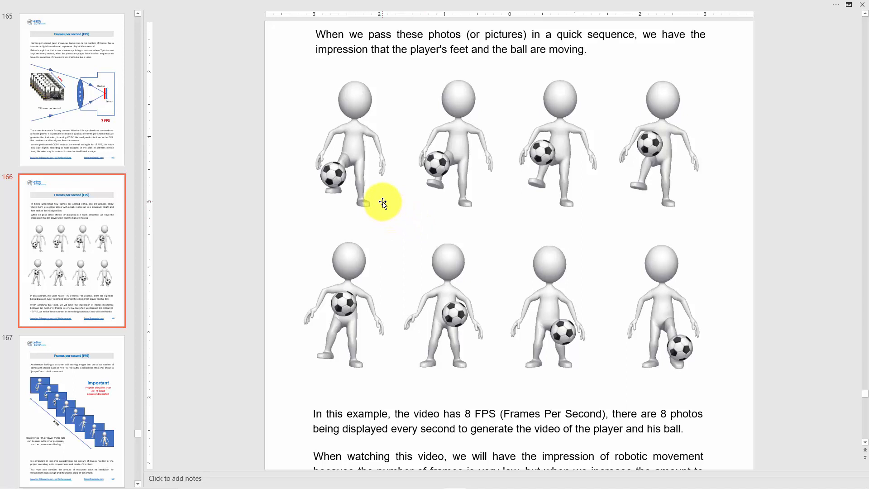
{"action": "mouse_move", "coordinate": [643, 195]}
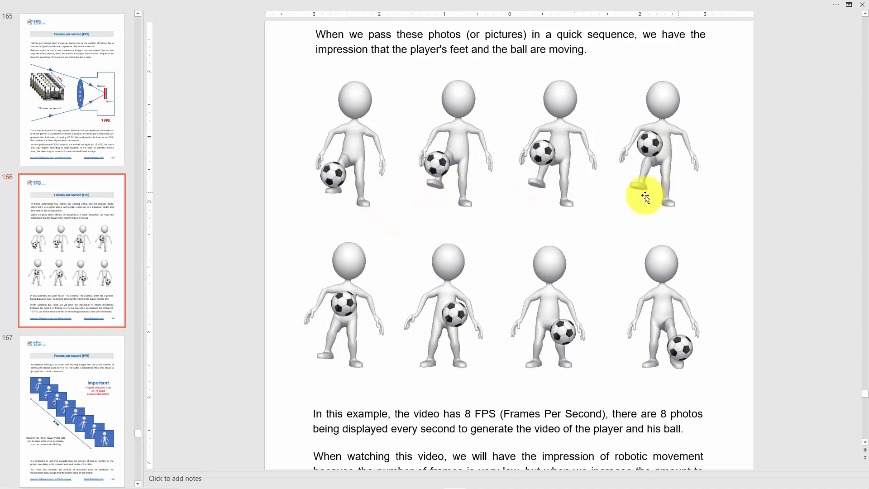
{"action": "mouse_move", "coordinate": [335, 189]}
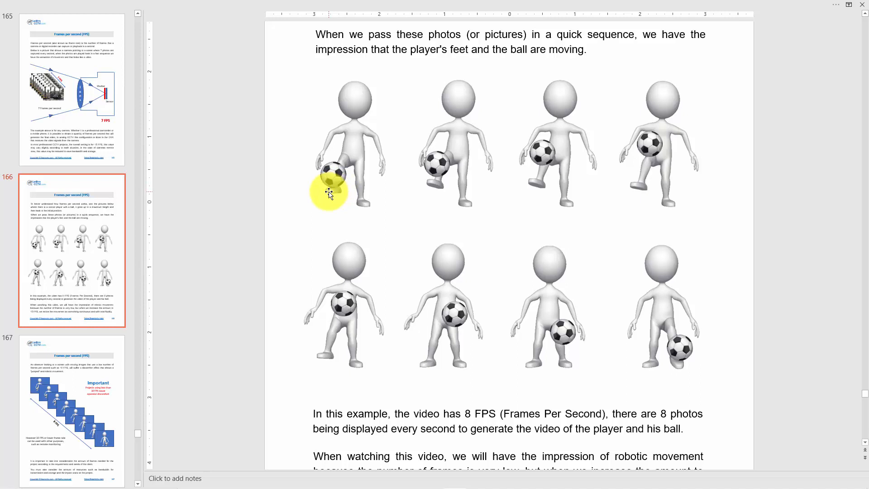
{"action": "mouse_move", "coordinate": [475, 157]}
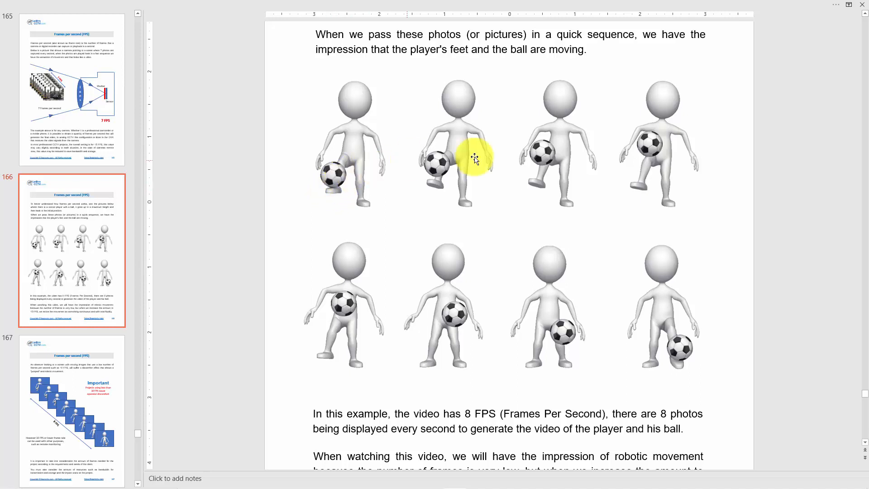
{"action": "mouse_move", "coordinate": [341, 181]}
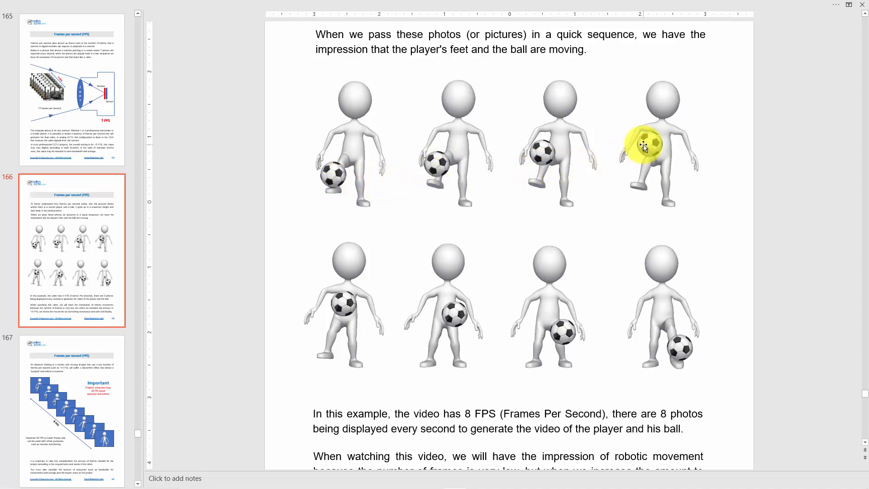
{"action": "mouse_move", "coordinate": [380, 264]}
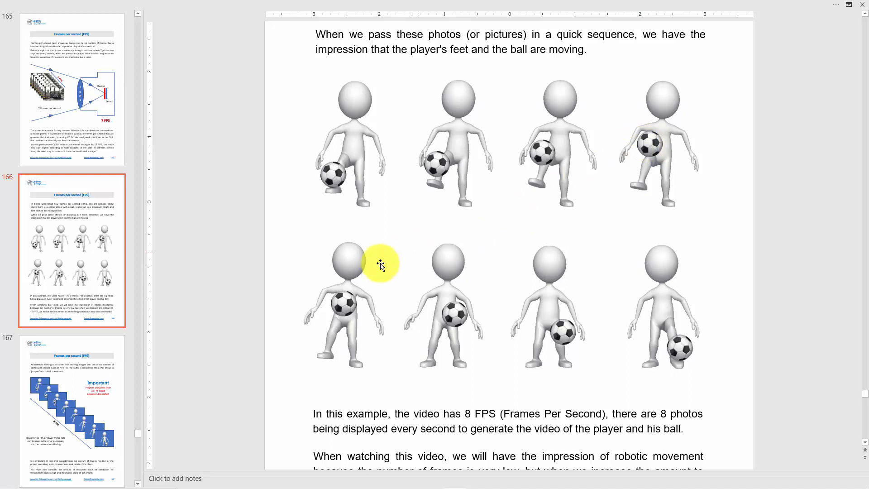
{"action": "mouse_move", "coordinate": [565, 334]}
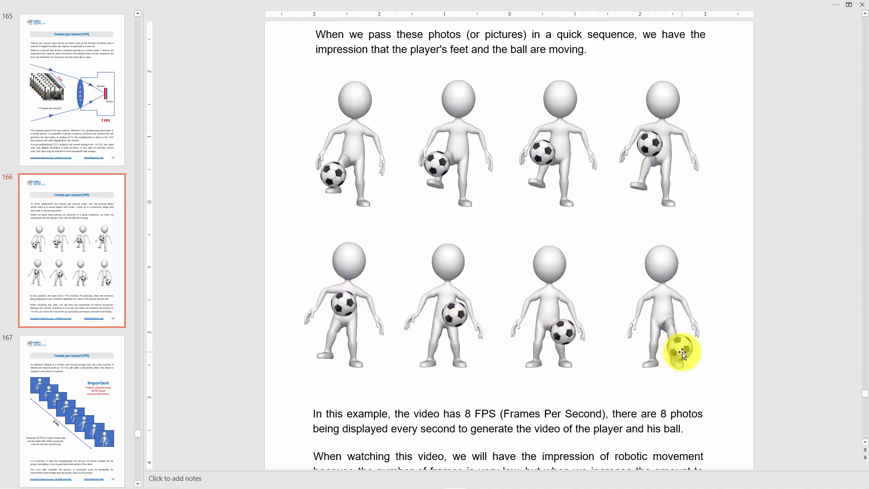
{"action": "mouse_move", "coordinate": [376, 263]}
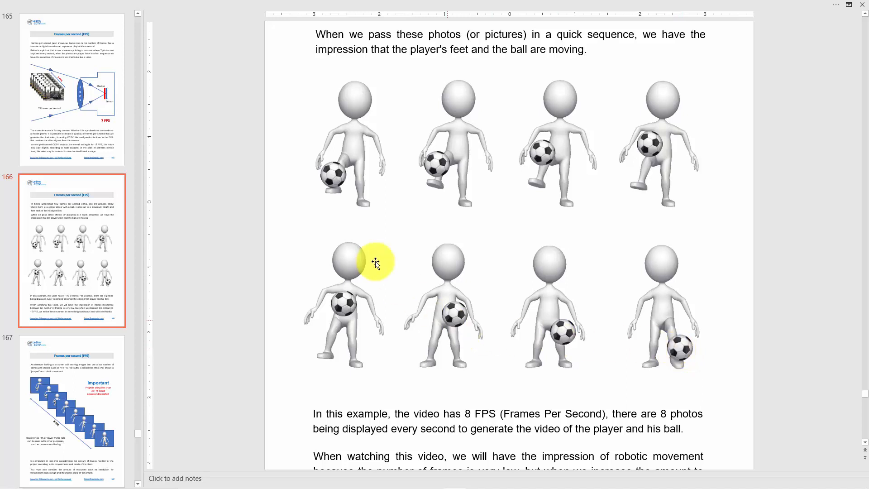
{"action": "mouse_move", "coordinate": [590, 181]}
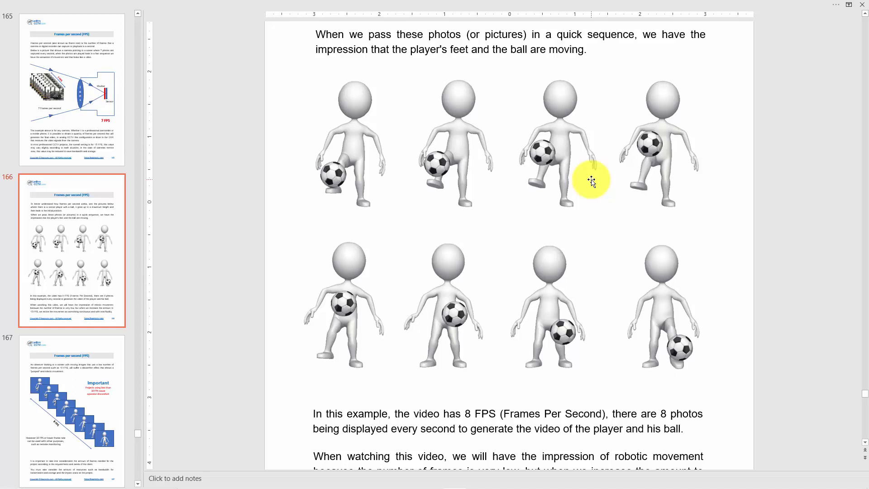
{"action": "mouse_move", "coordinate": [567, 357]}
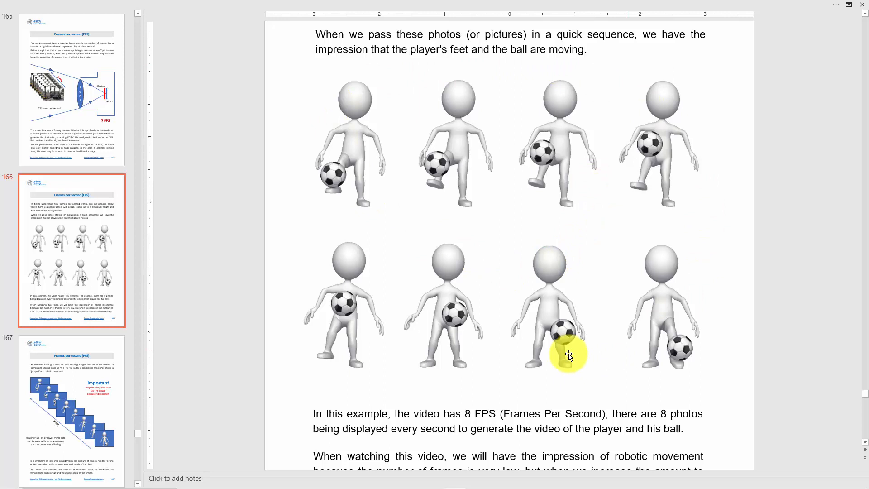
{"action": "mouse_move", "coordinate": [475, 196]}
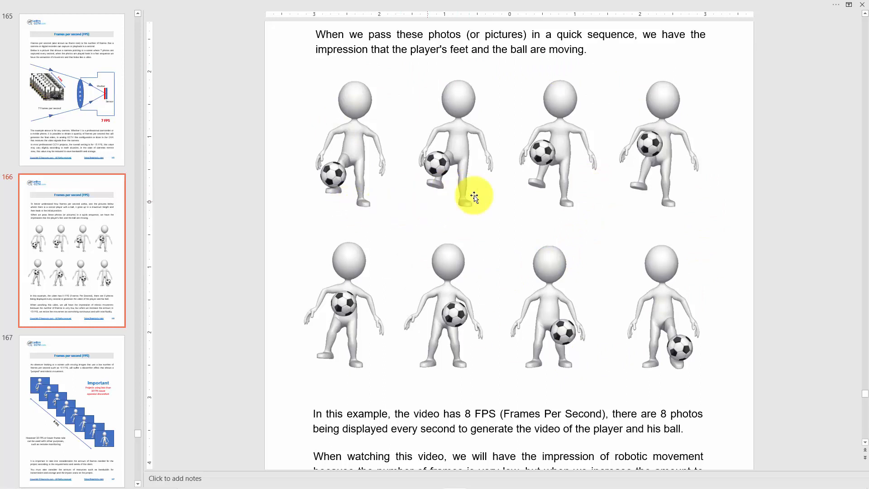
{"action": "mouse_move", "coordinate": [619, 178]}
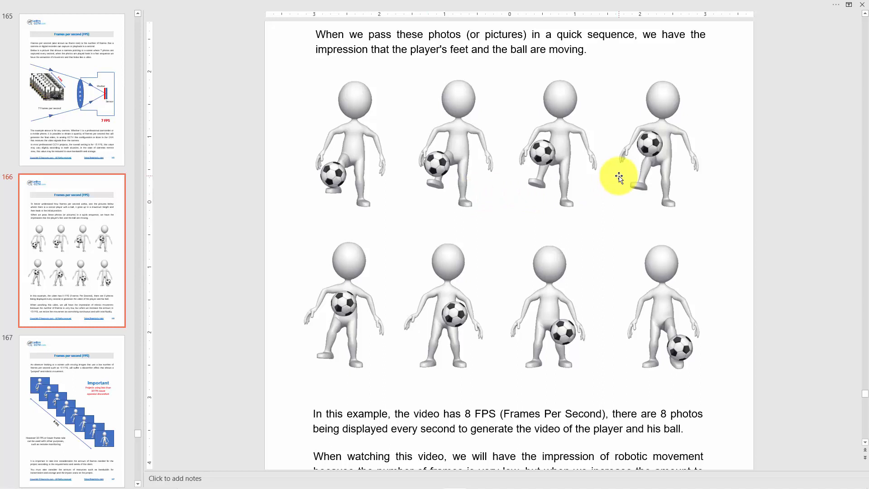
Scroll to slide 167 with the 8 FPS sequence and the under-10-FPS discomfort note.
{"action": "scroll", "scroll_direction": "down", "scroll_amount": 3}
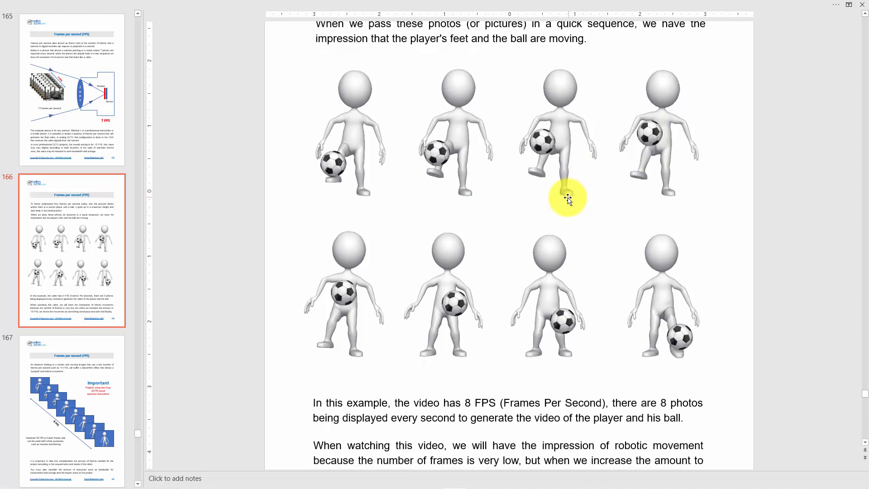
{"action": "scroll", "scroll_direction": "down", "scroll_amount": 3}
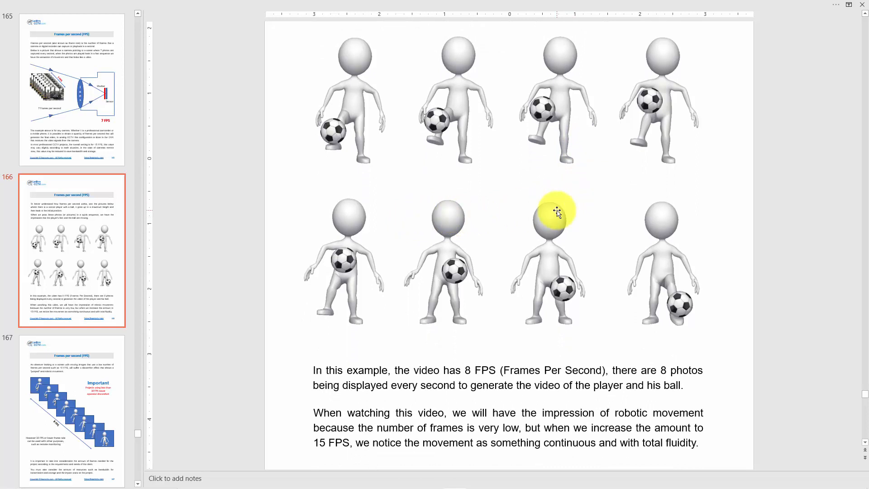
{"action": "mouse_move", "coordinate": [546, 202]}
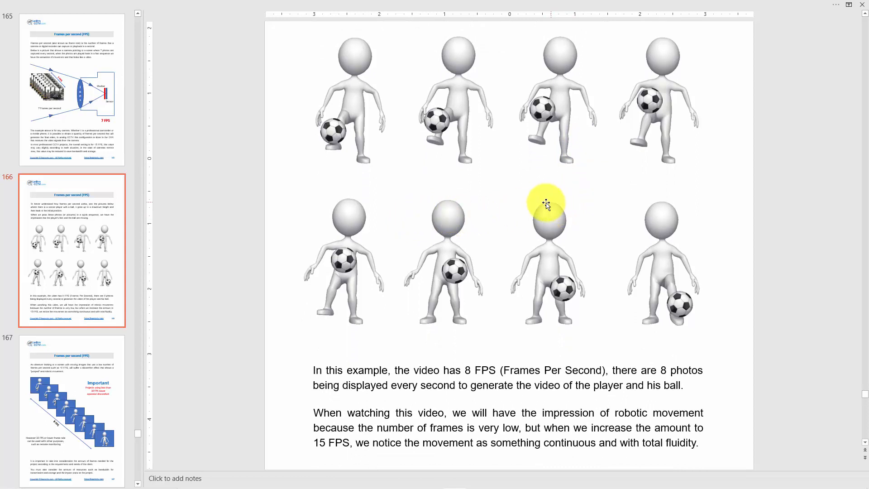
{"action": "mouse_move", "coordinate": [512, 188]}
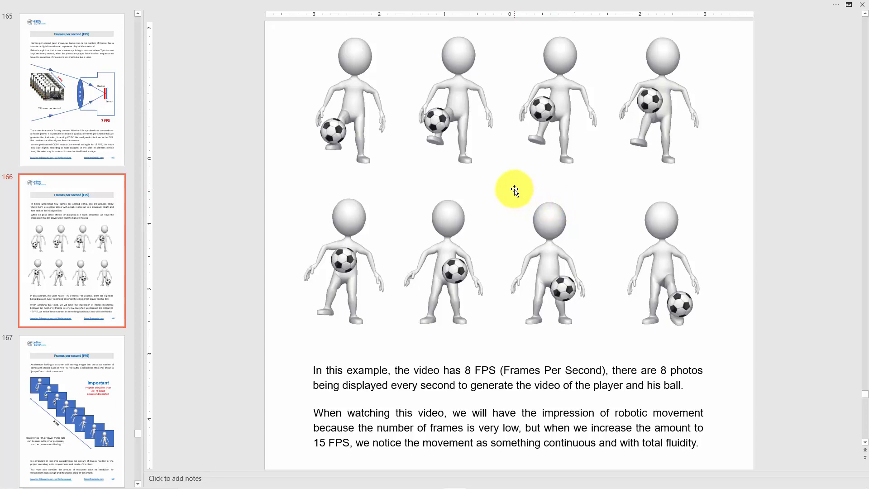
{"action": "mouse_move", "coordinate": [493, 208]}
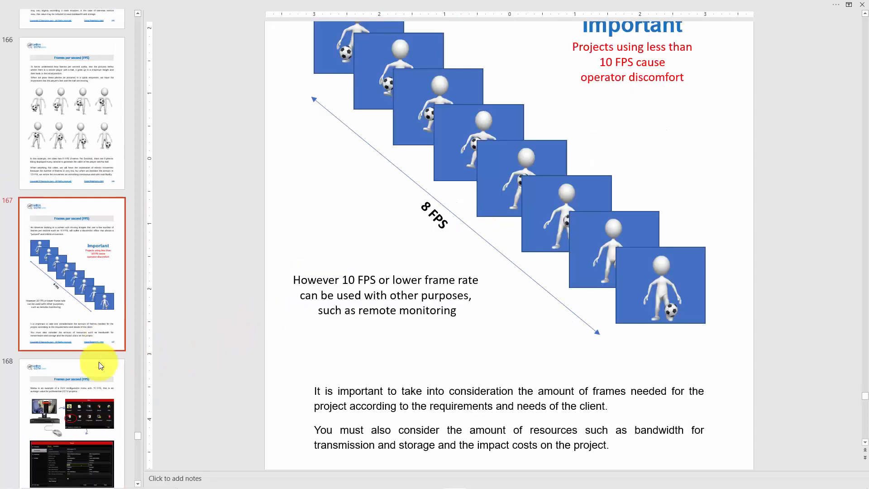
{"action": "scroll", "scroll_direction": "up", "scroll_amount": 3}
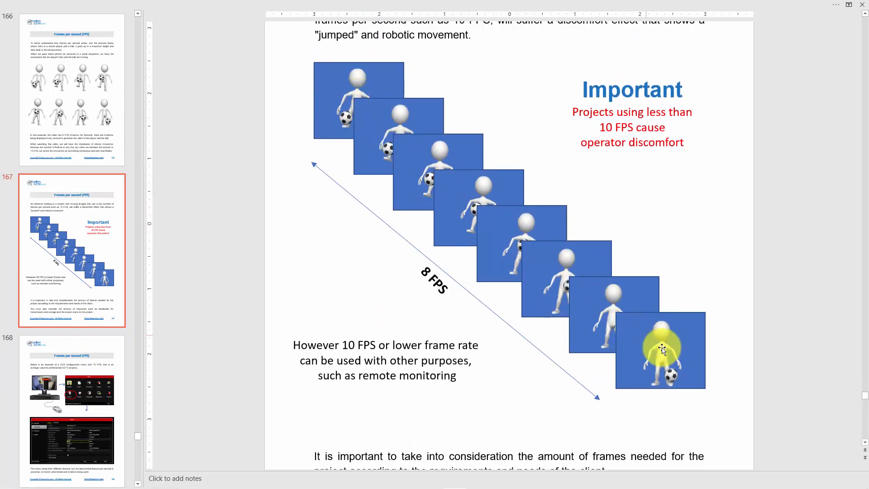
{"action": "mouse_move", "coordinate": [669, 357]}
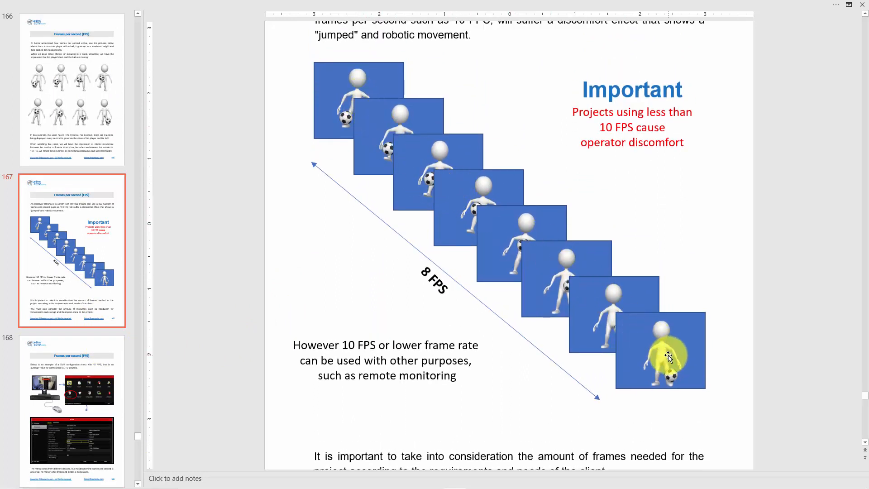
{"action": "mouse_move", "coordinate": [664, 353]}
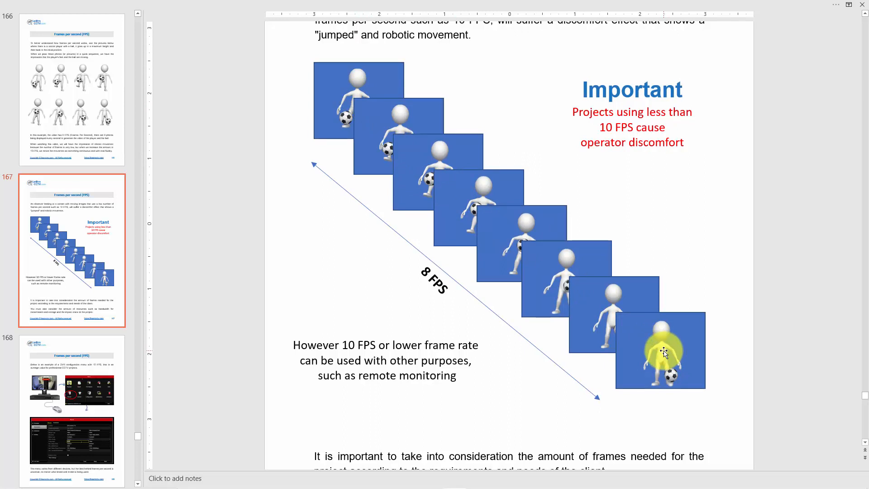
{"action": "mouse_move", "coordinate": [665, 329]}
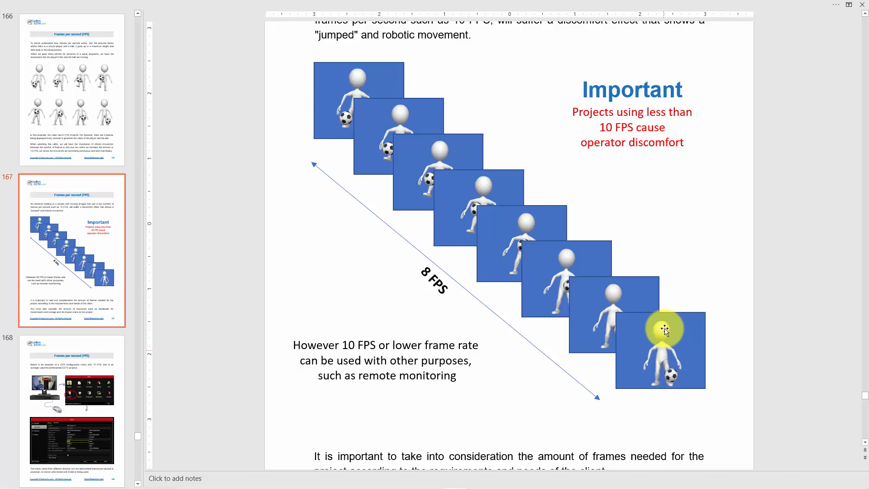
{"action": "mouse_move", "coordinate": [641, 184]}
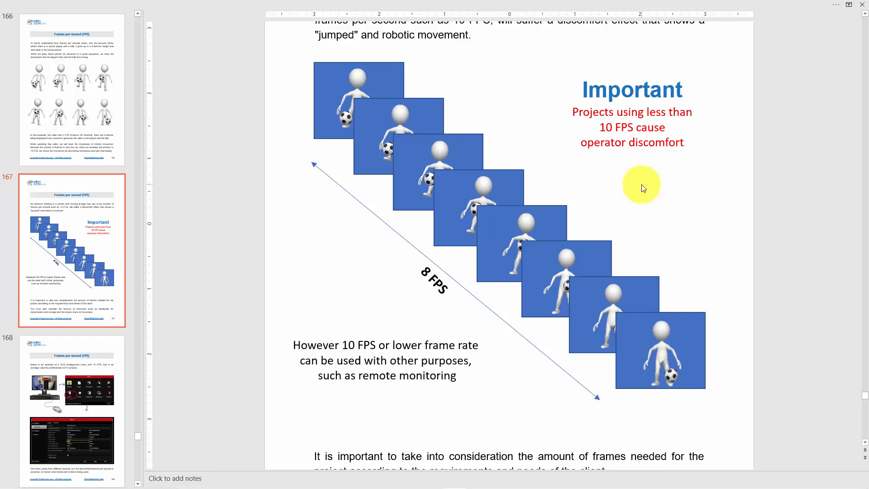
{"action": "mouse_move", "coordinate": [613, 148]}
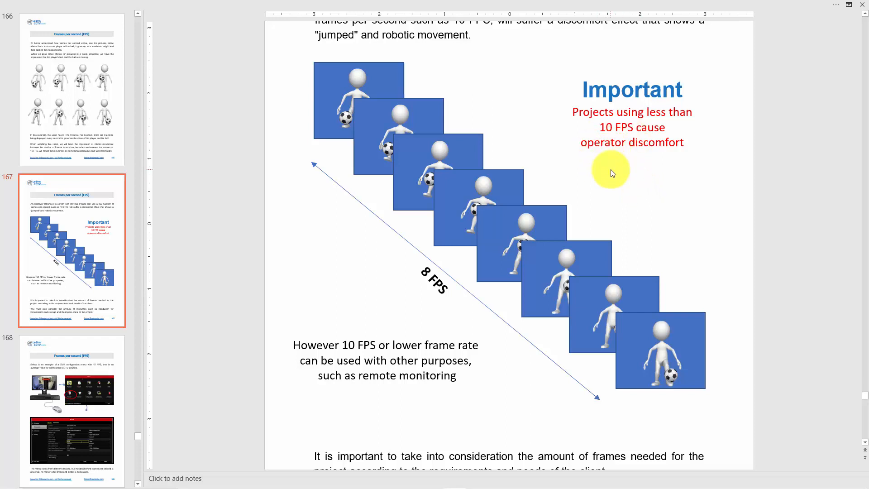
{"action": "mouse_move", "coordinate": [571, 194]}
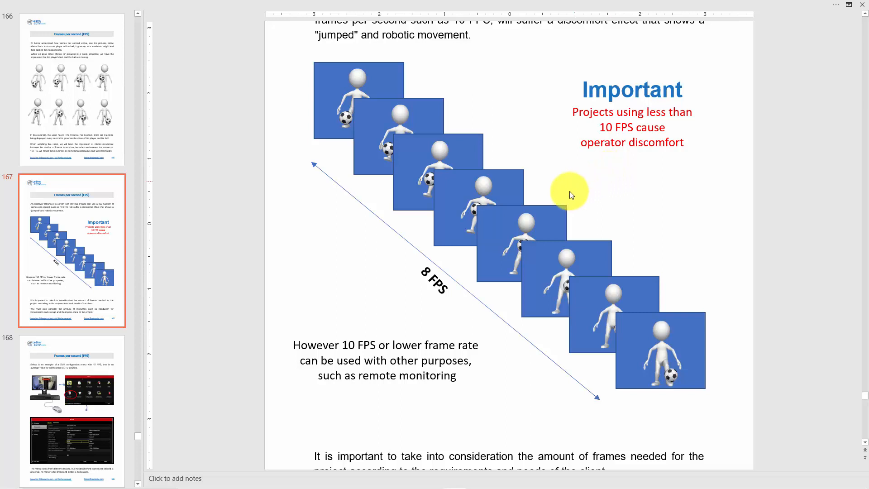
{"action": "mouse_move", "coordinate": [535, 209]}
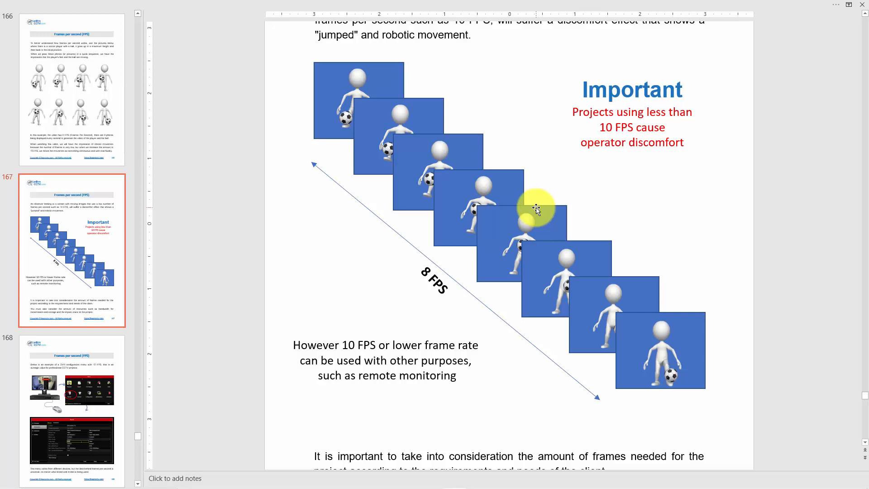
{"action": "mouse_move", "coordinate": [607, 199]}
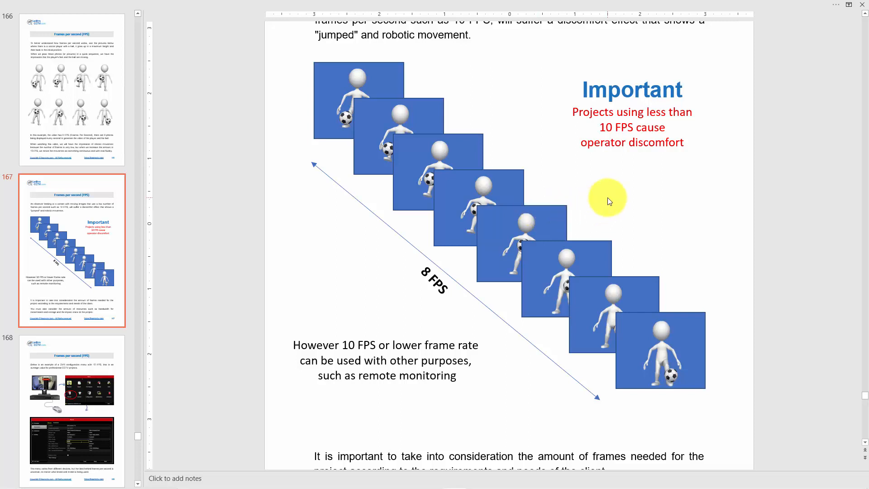
{"action": "mouse_move", "coordinate": [605, 201]}
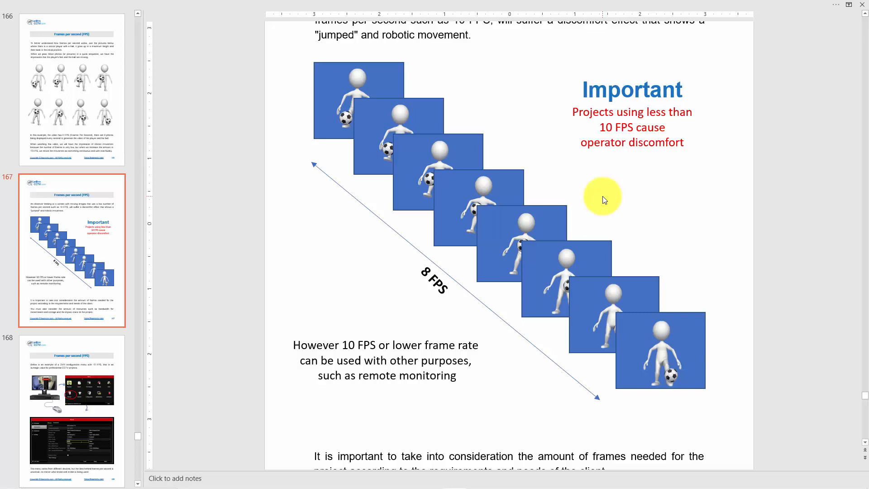
{"action": "mouse_move", "coordinate": [535, 282]}
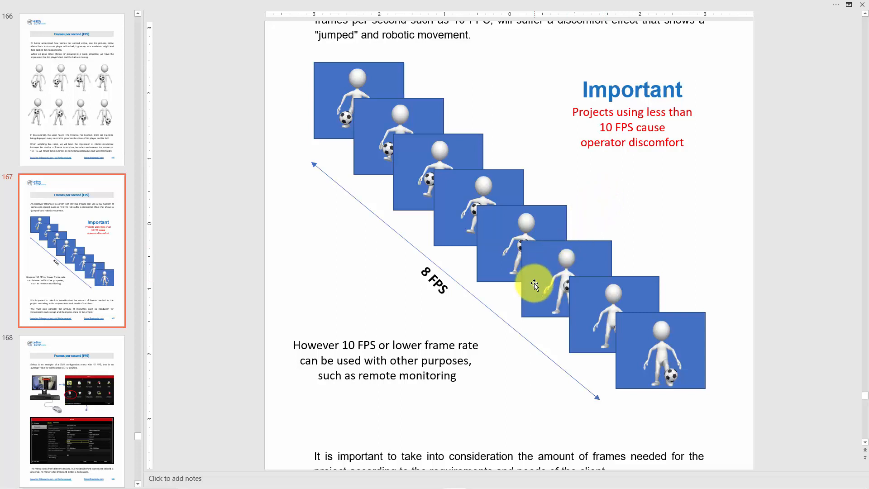
{"action": "scroll", "scroll_direction": "down", "scroll_amount": 3}
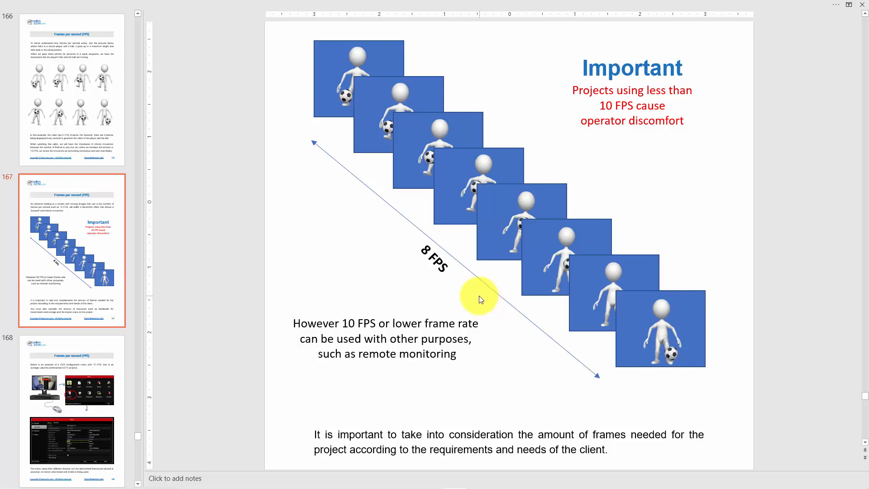
{"action": "scroll", "scroll_direction": "down", "scroll_amount": 3}
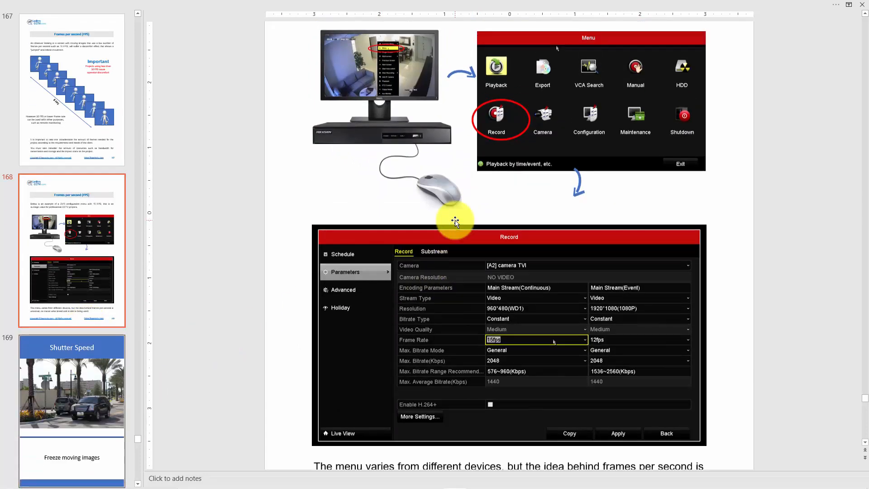
Scroll to slide 168 showing the DVR menu frame-rate settings and its CCTV opening line.
{"action": "scroll", "scroll_direction": "down", "scroll_amount": 3}
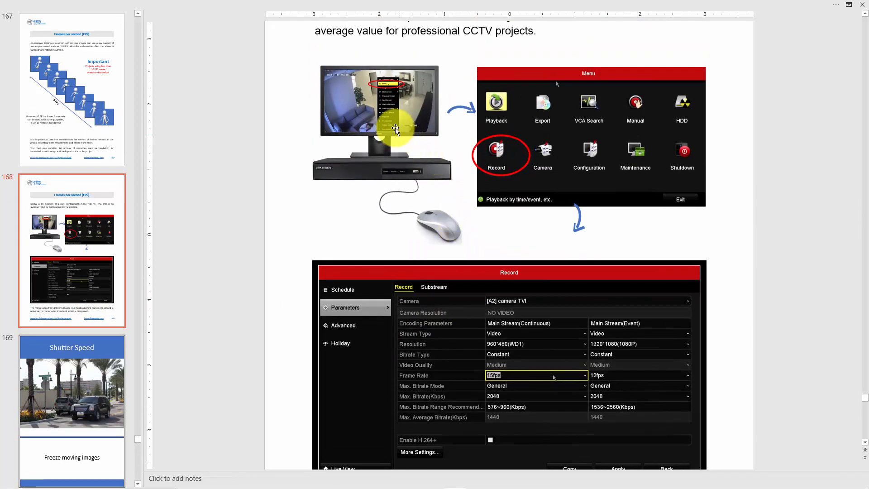
{"action": "mouse_move", "coordinate": [363, 192]}
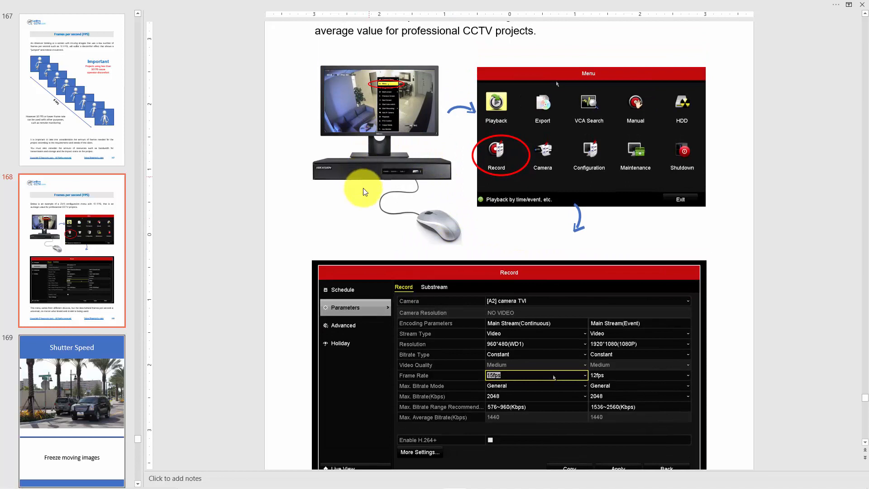
{"action": "mouse_move", "coordinate": [379, 78]}
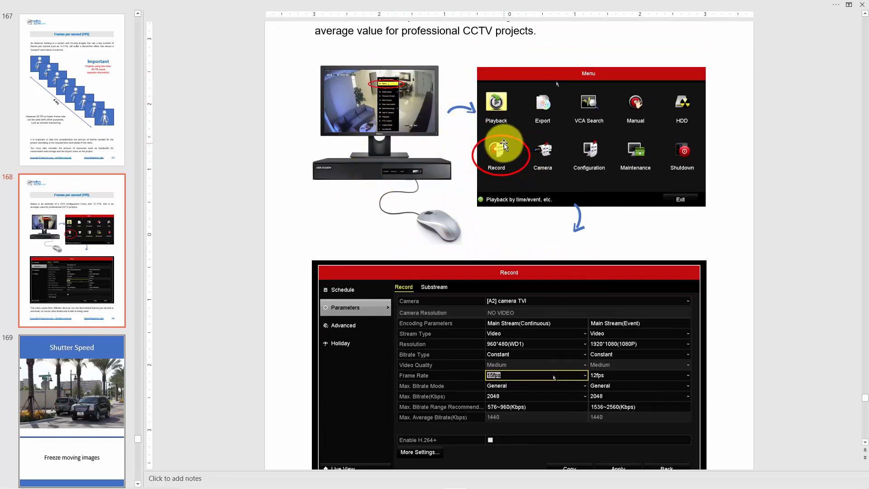
{"action": "mouse_move", "coordinate": [525, 391]}
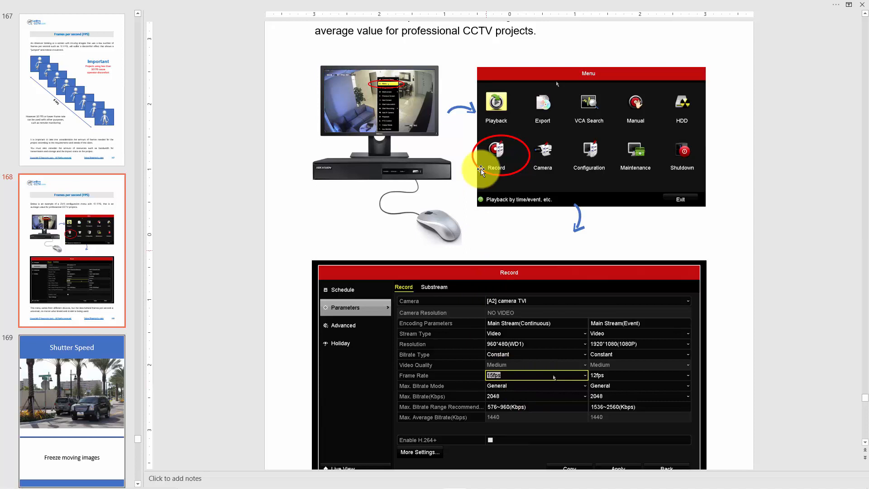
{"action": "mouse_move", "coordinate": [523, 153]}
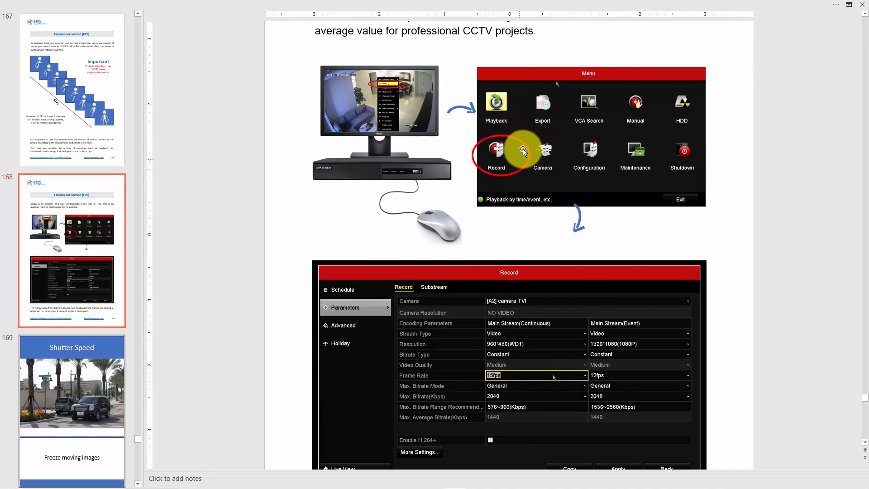
{"action": "mouse_move", "coordinate": [492, 305]}
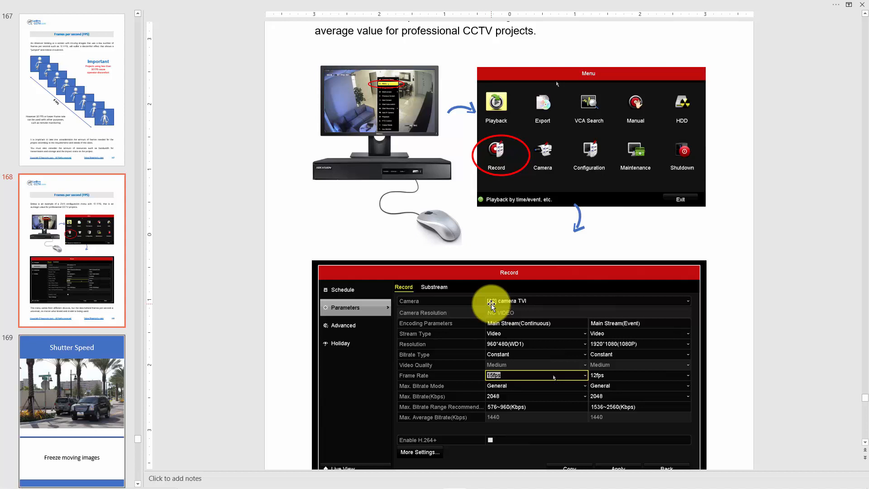
{"action": "mouse_move", "coordinate": [430, 388]}
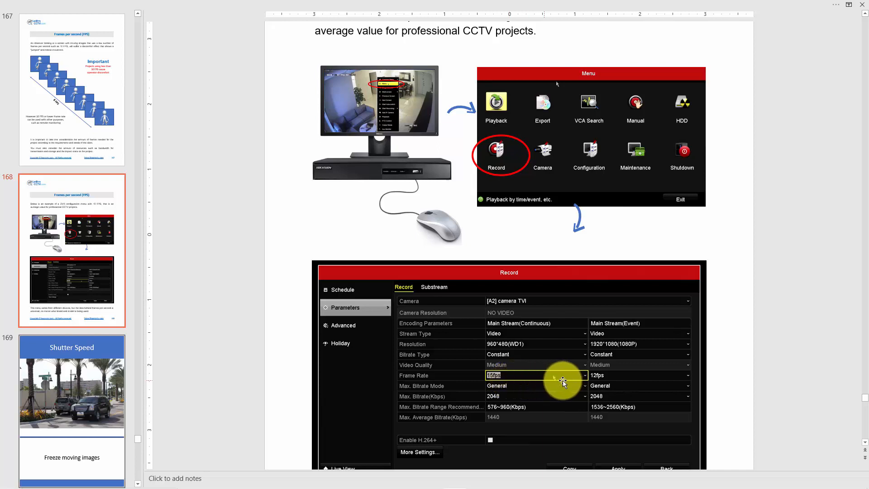
{"action": "mouse_move", "coordinate": [625, 377]}
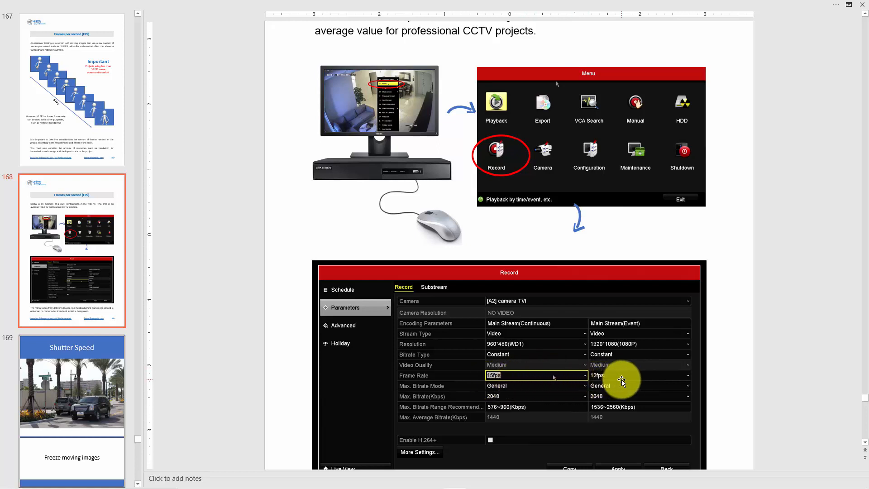
{"action": "mouse_move", "coordinate": [477, 364]}
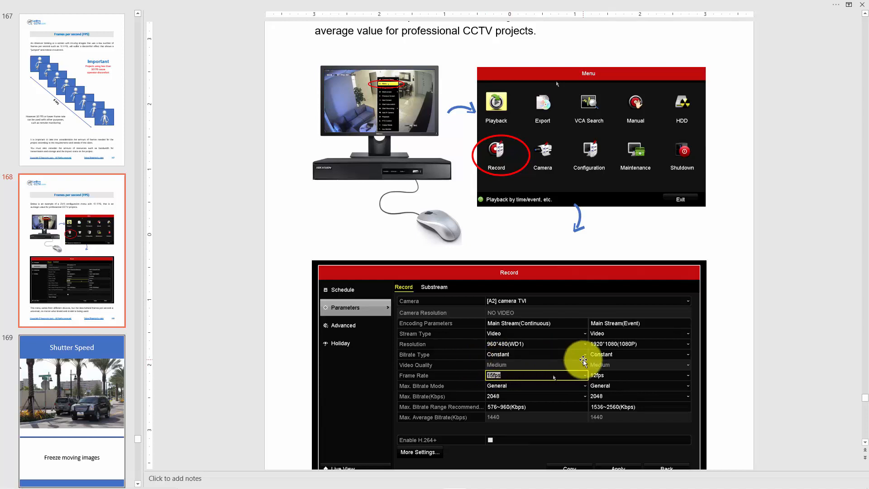
{"action": "mouse_move", "coordinate": [615, 371]}
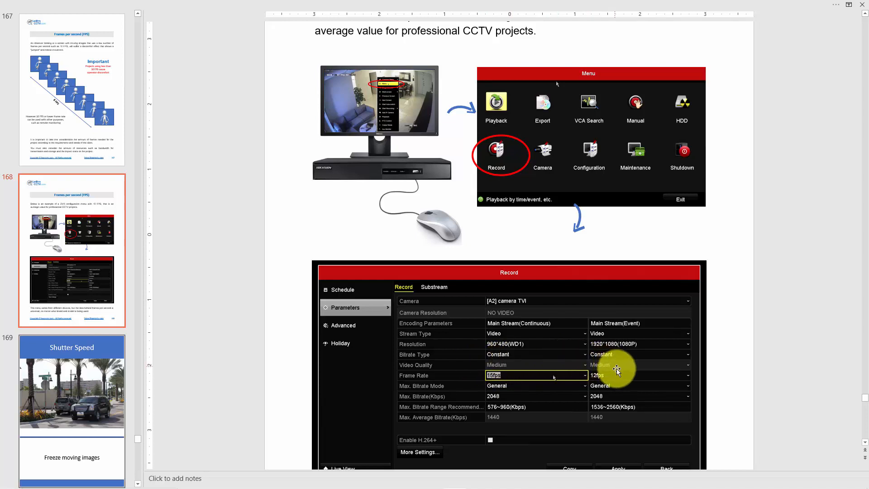
{"action": "mouse_move", "coordinate": [631, 356]}
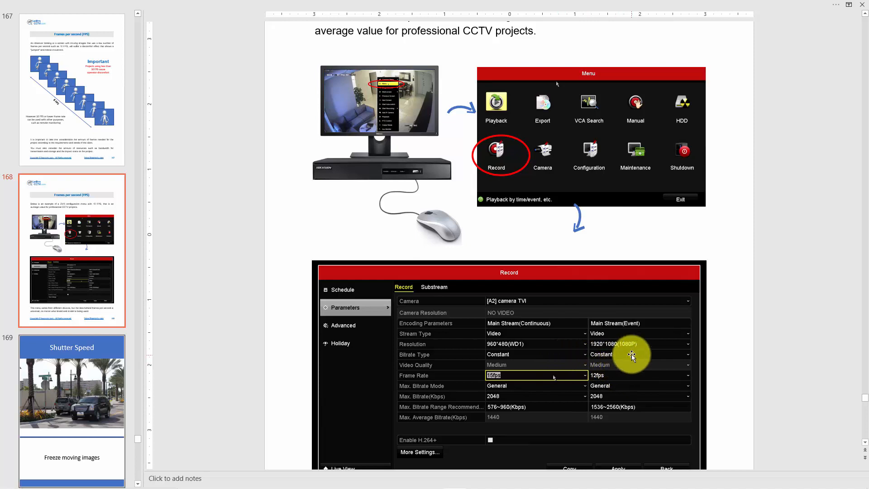
{"action": "mouse_move", "coordinate": [633, 348]}
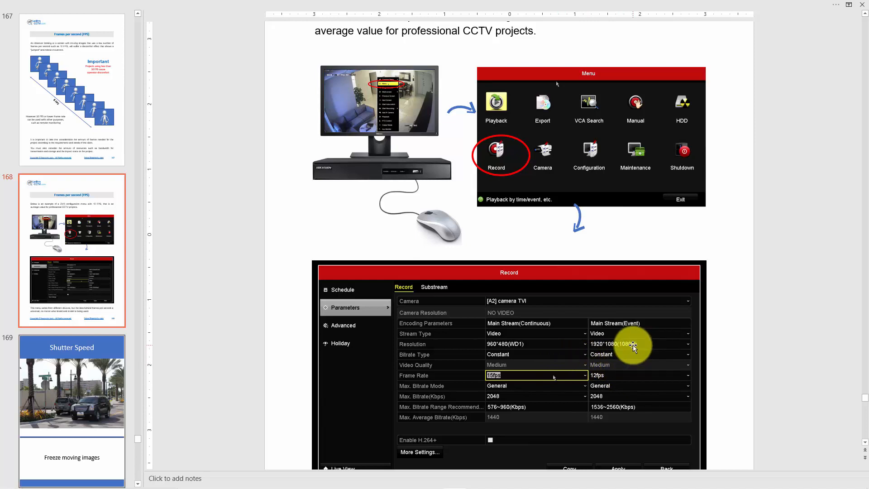
{"action": "mouse_move", "coordinate": [586, 366]}
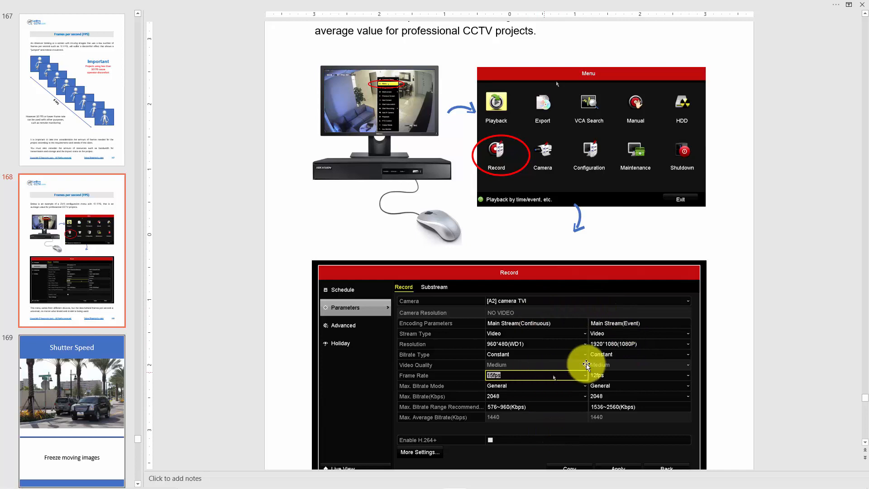
{"action": "mouse_move", "coordinate": [631, 233]}
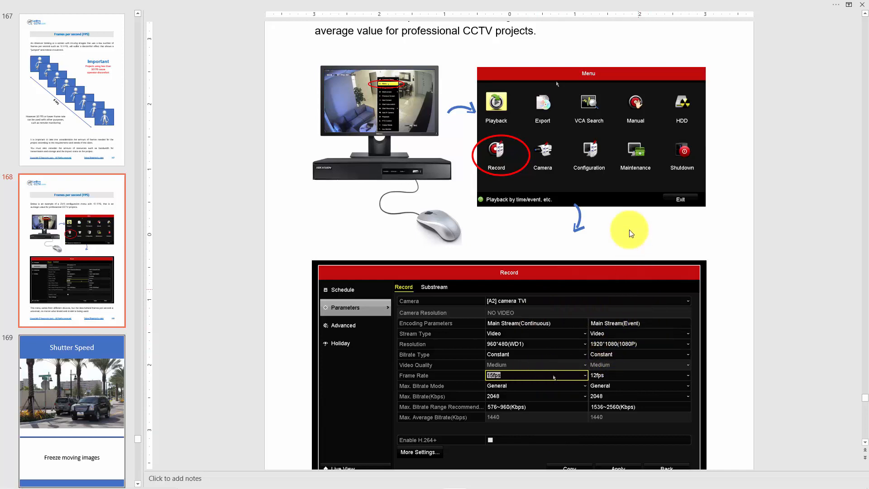
{"action": "mouse_move", "coordinate": [625, 224]}
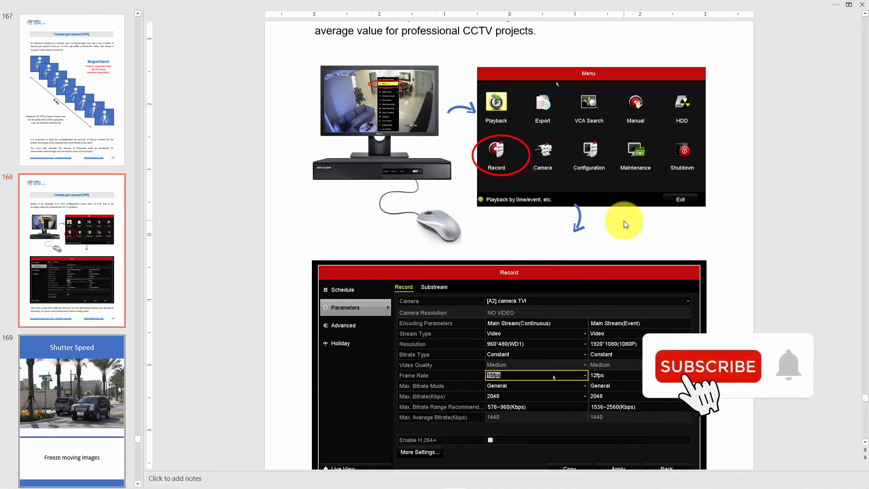
{"action": "left_click", "coordinate": [707, 365]}
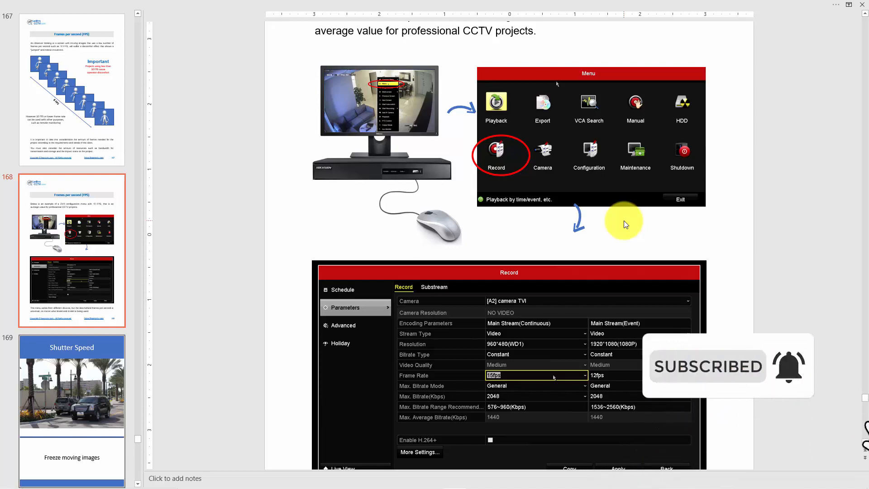